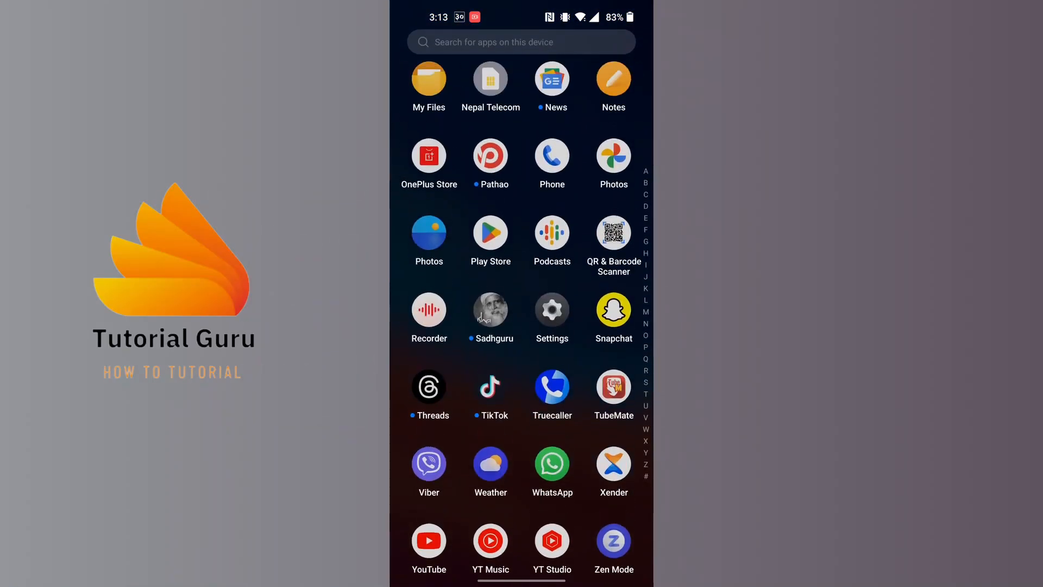
# Launch Snapchat from the app drawer to reach its camera screen.
pyautogui.click(613, 308)
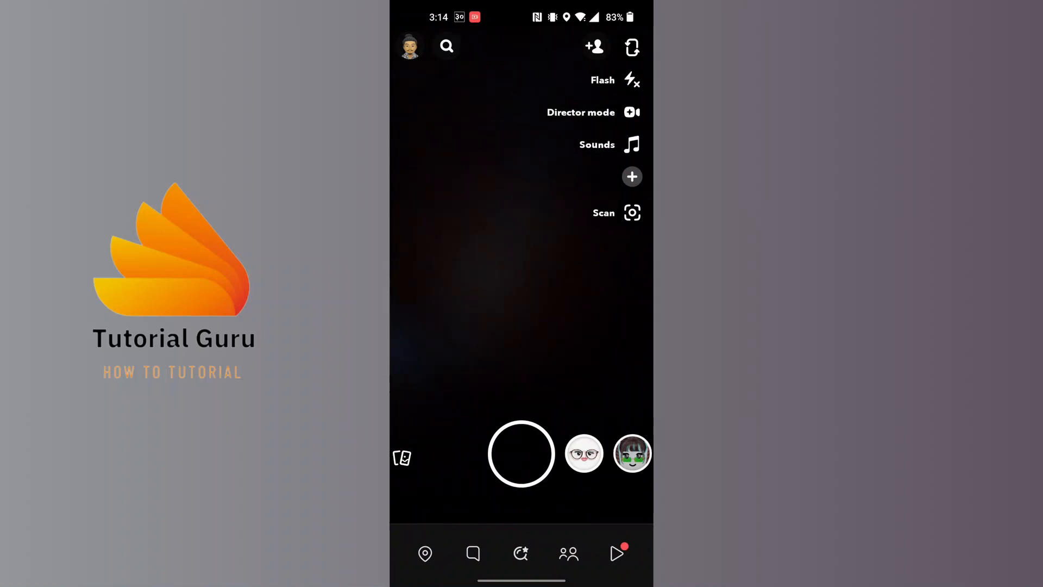
# Open my Bitmoji profile and scroll down to the Friends section.
pyautogui.click(411, 46)
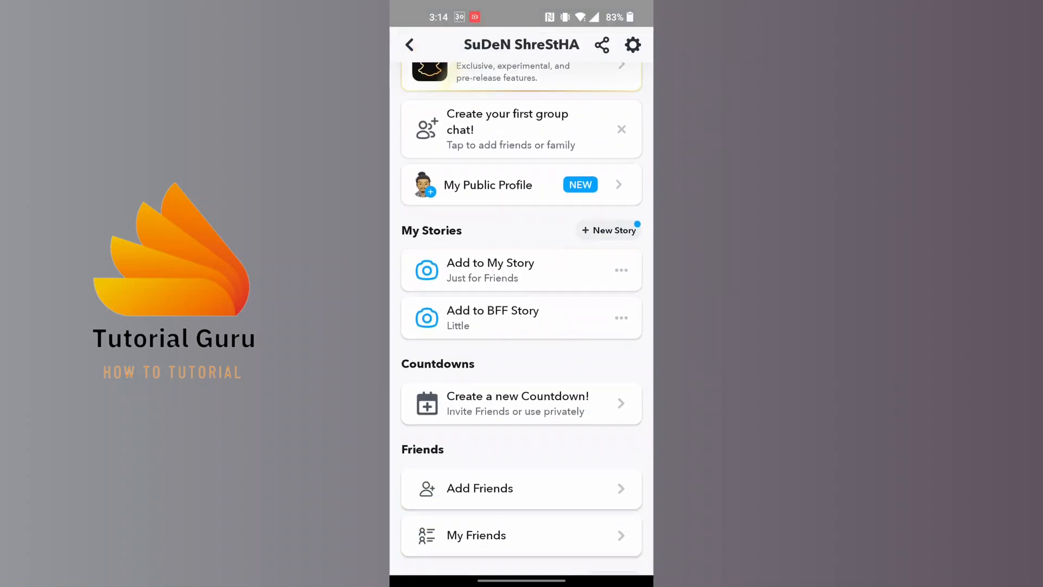
pyautogui.scroll(-3)
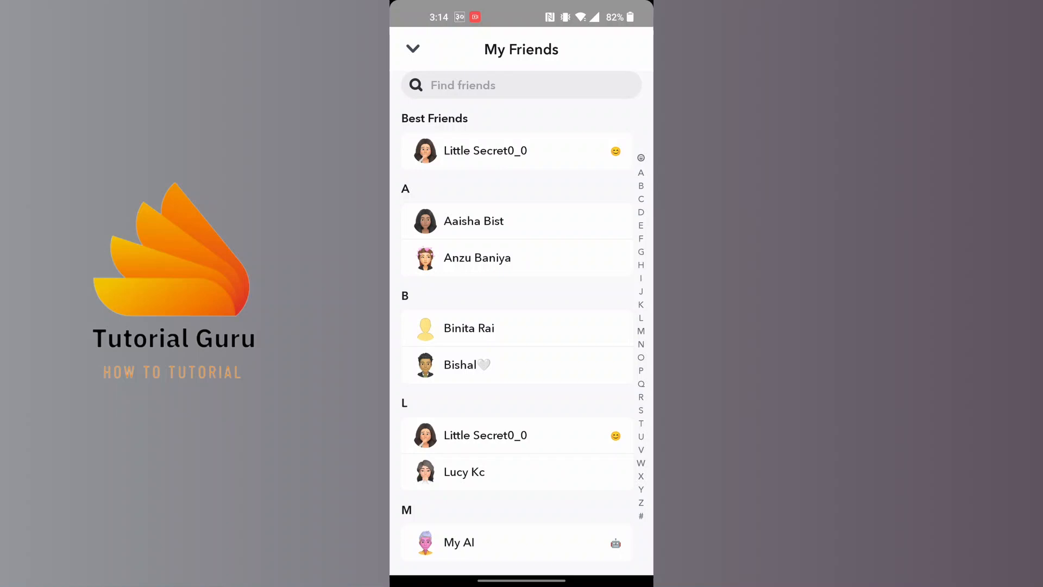
# Open the second friend's profile and show its three-dot options menu.
pyautogui.click(473, 221)
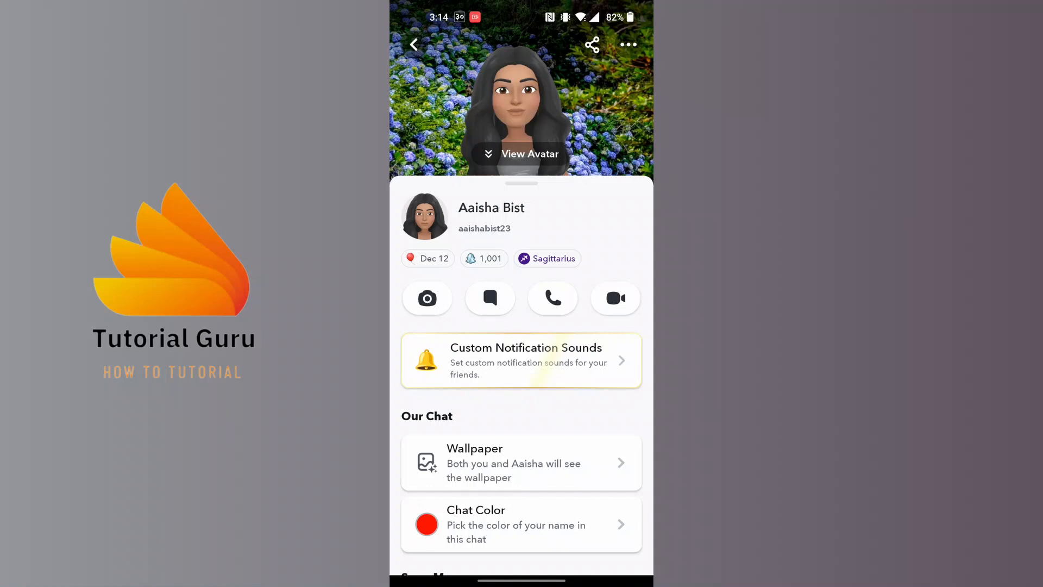
pyautogui.click(628, 44)
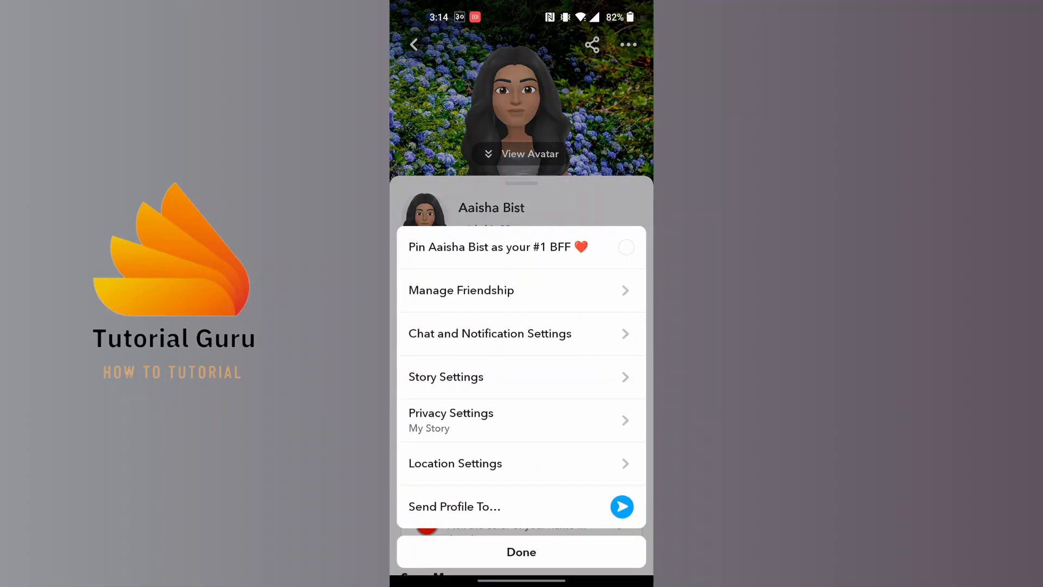
# Choose Manage Friendship to reveal Block, Report, Remove Friend and Edit Name.
pyautogui.click(461, 290)
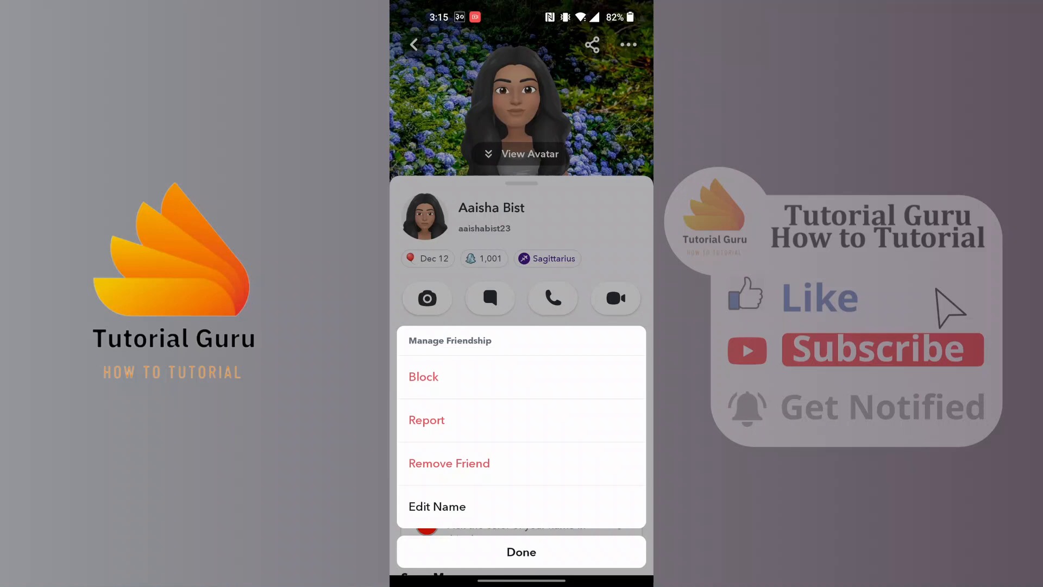
pyautogui.moveTo(909, 314)
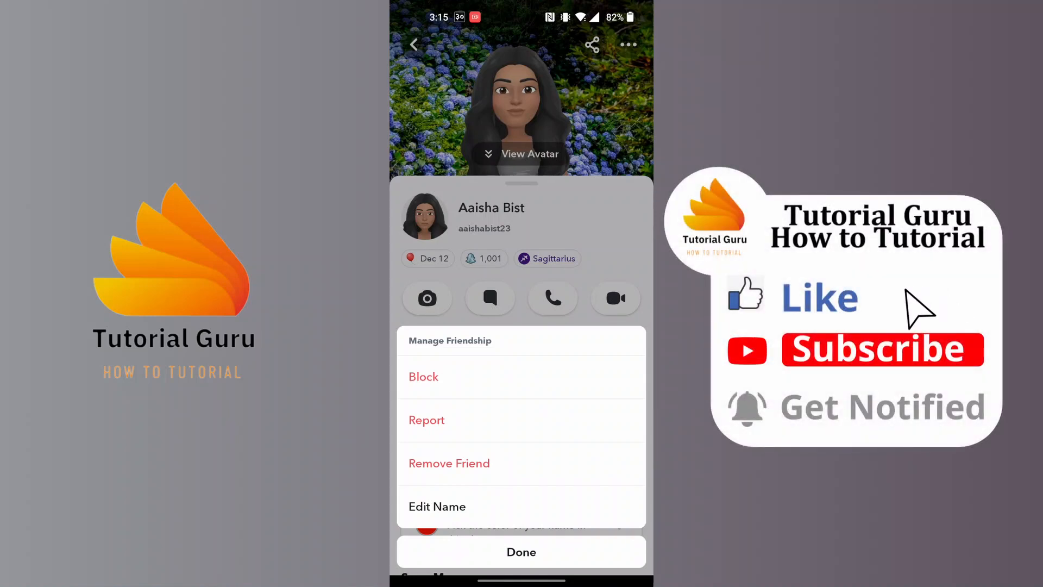